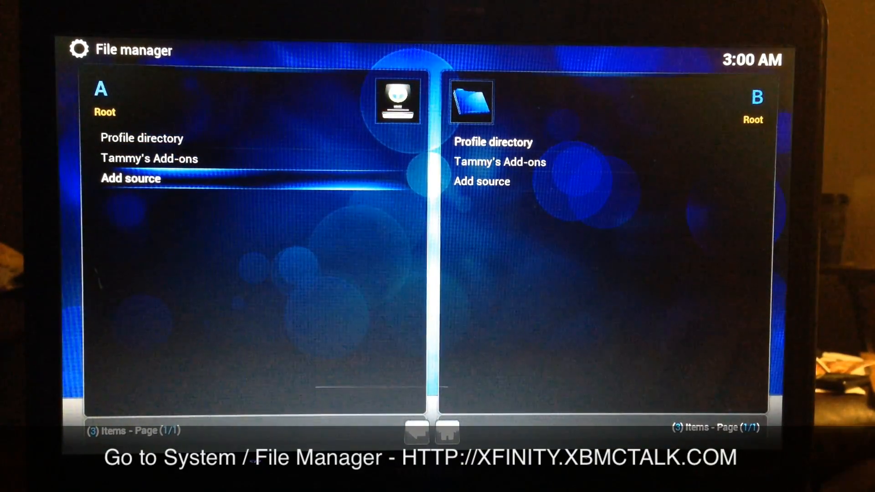
Start adding a new file source in File manager and begin entering its path
click(130, 178)
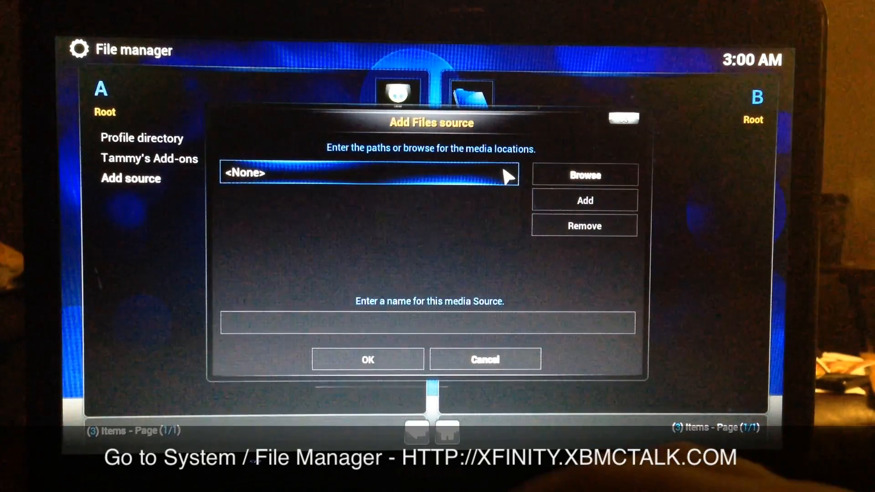
click(368, 173)
text(http://)
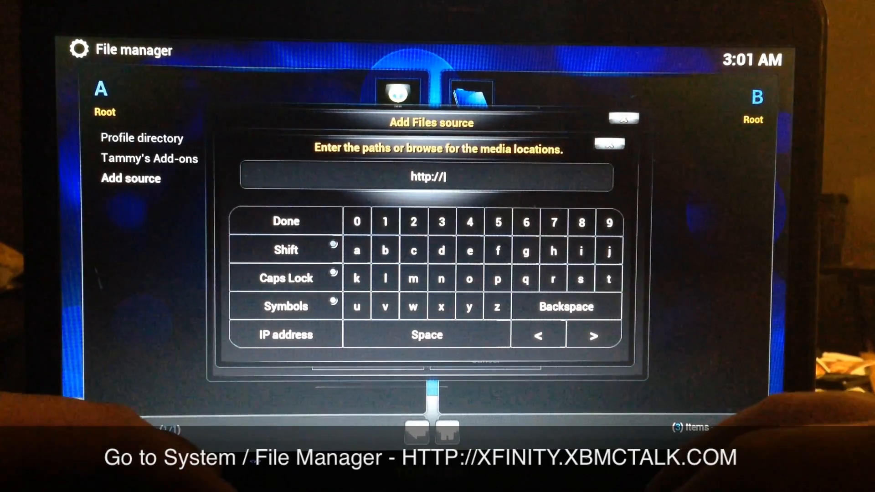
text(xf)
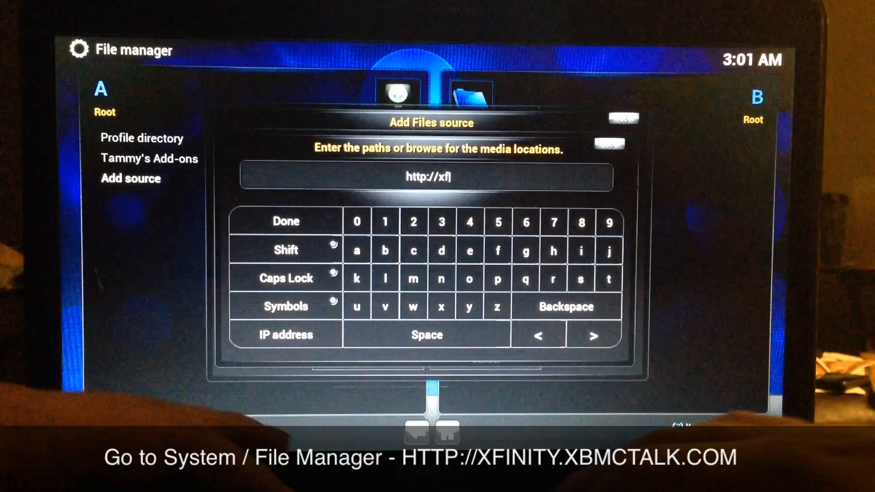
text(inity.x)
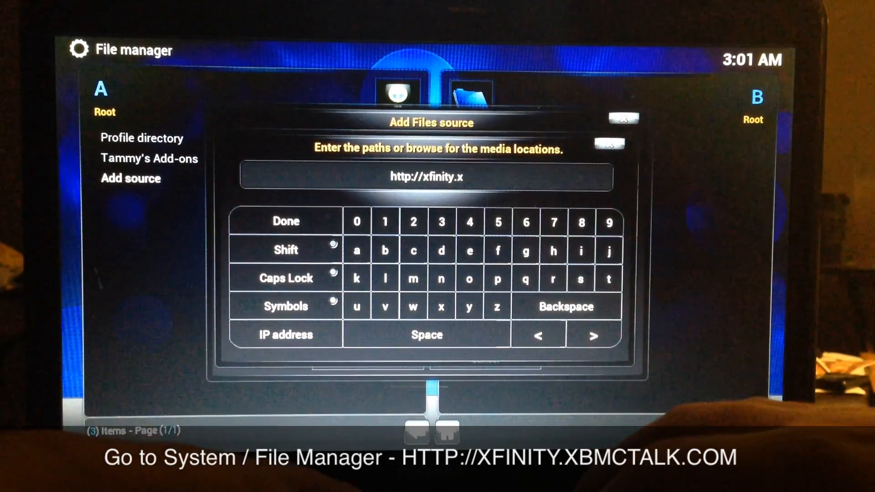
text(bmctalk.com)
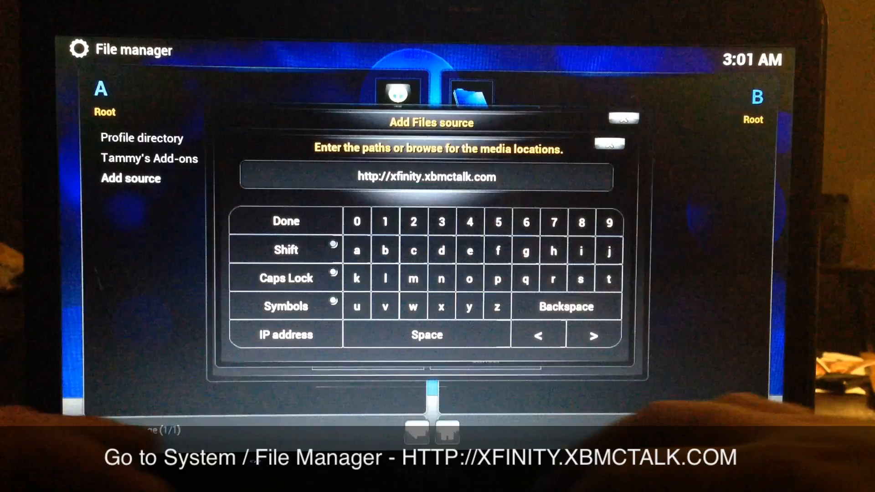
click(525, 249)
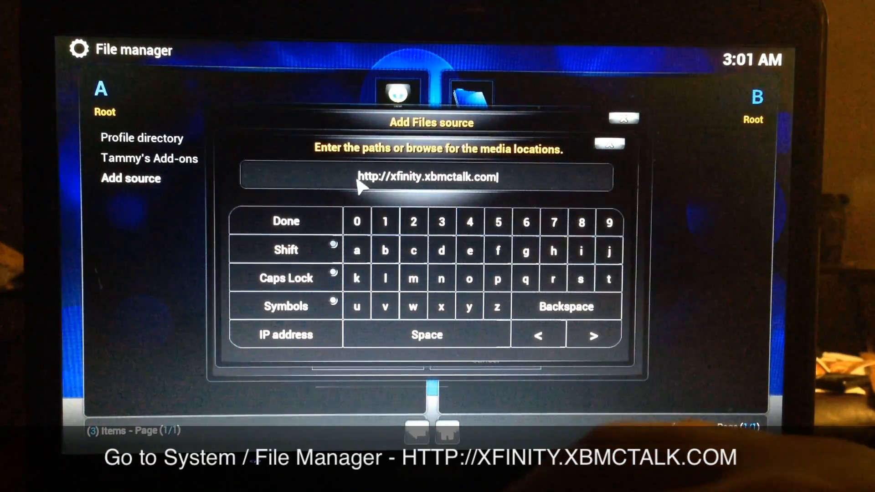
click(285, 220)
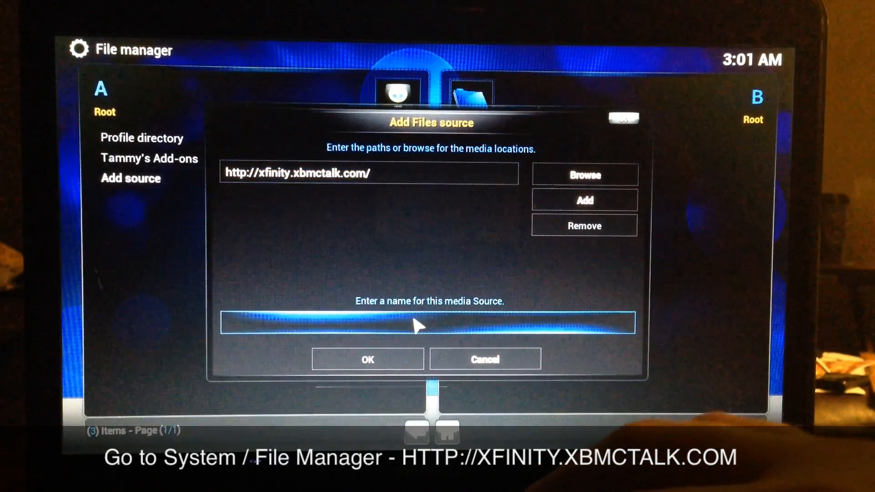
Name the source 'Supa talk' and save it
click(428, 322)
text(Supa)
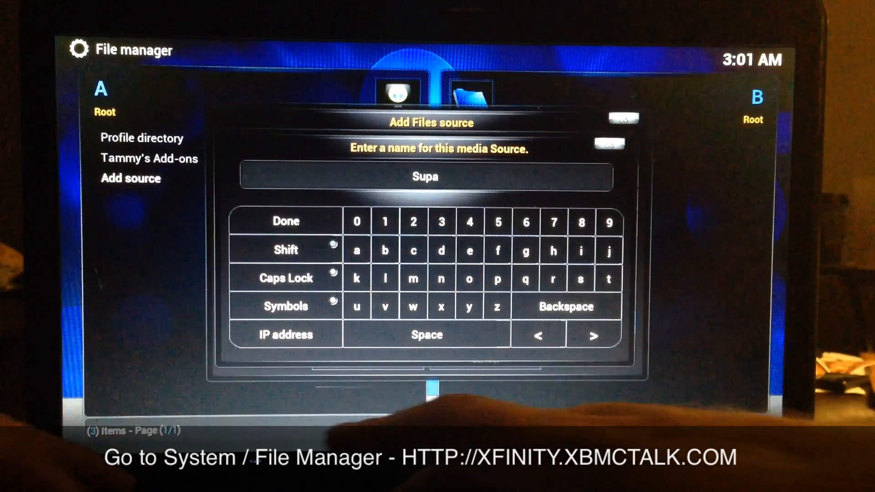
text(talk)
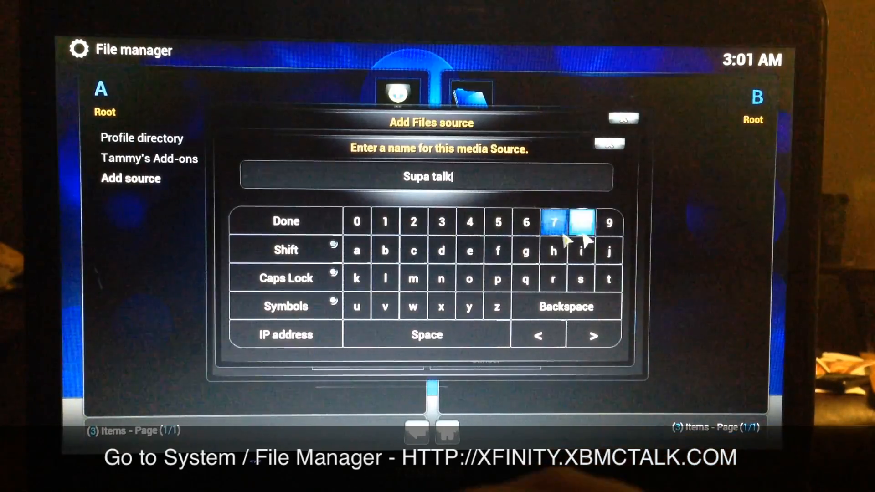
click(285, 221)
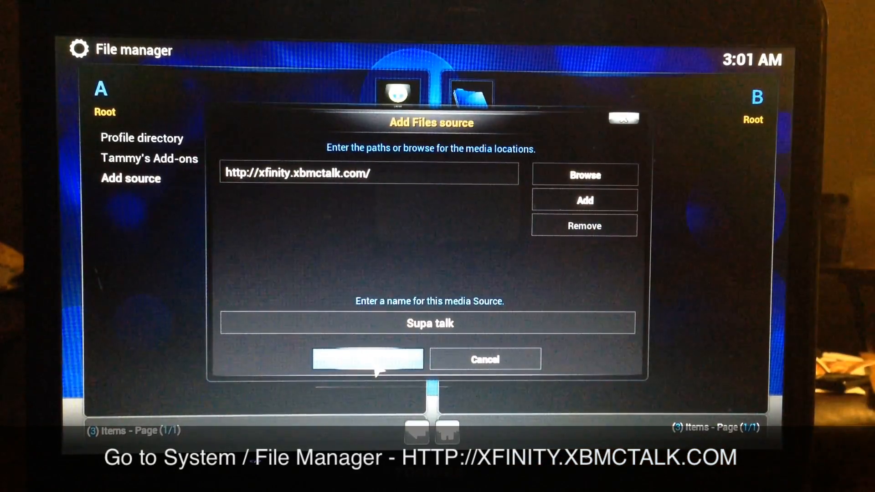
click(366, 359)
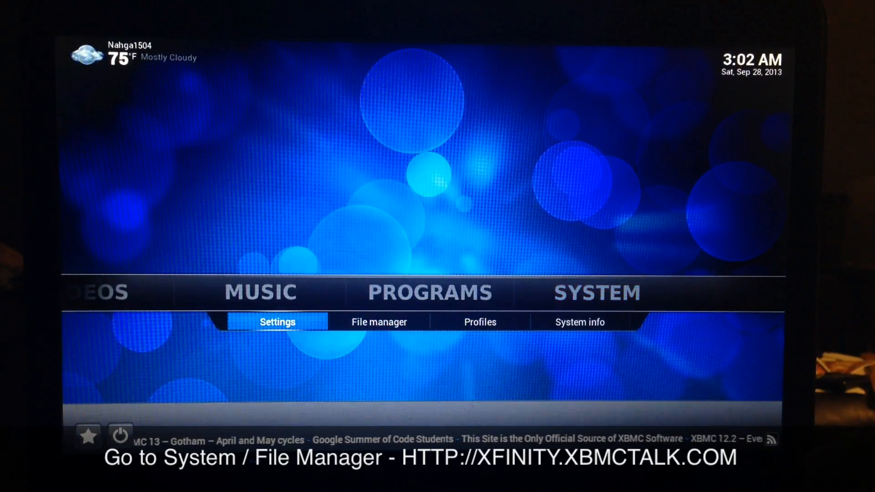
Browse Install from zip file under Settings > Add-ons and enter the Supa talk source
click(277, 322)
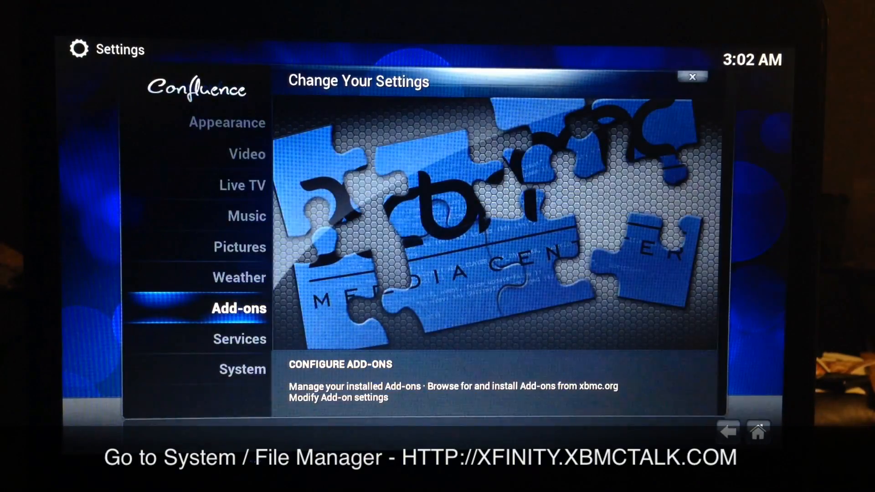
click(238, 308)
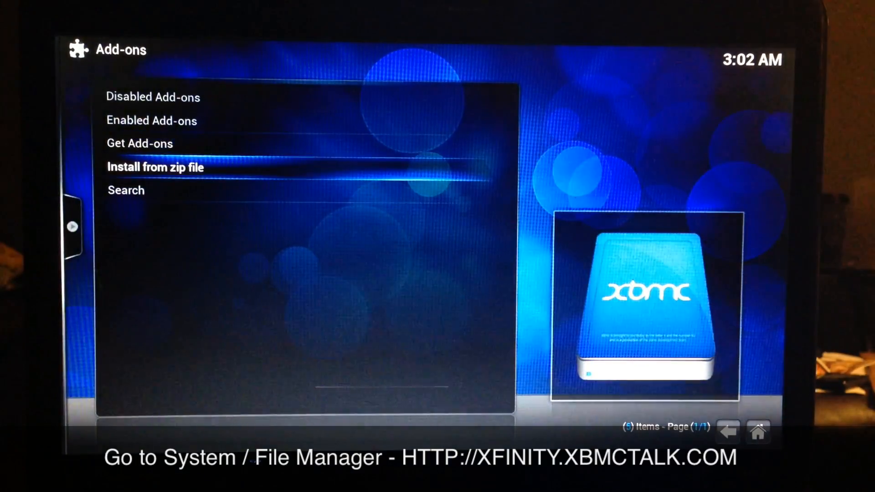
click(155, 167)
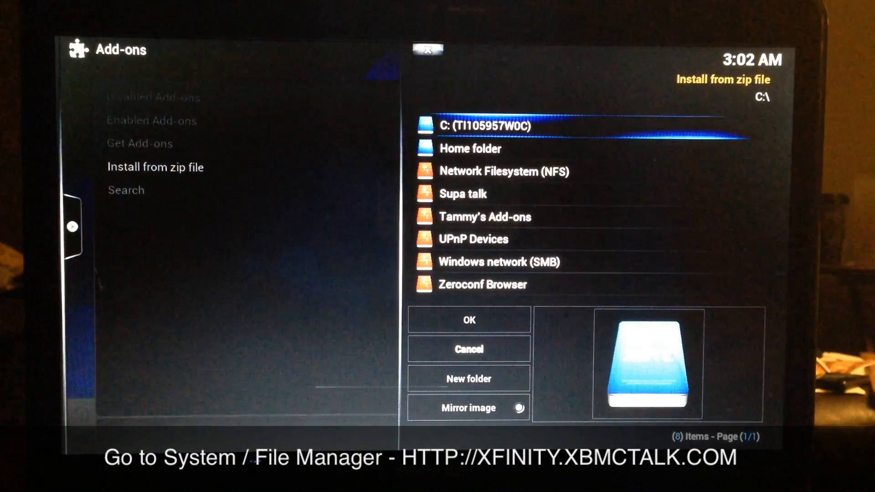
click(462, 193)
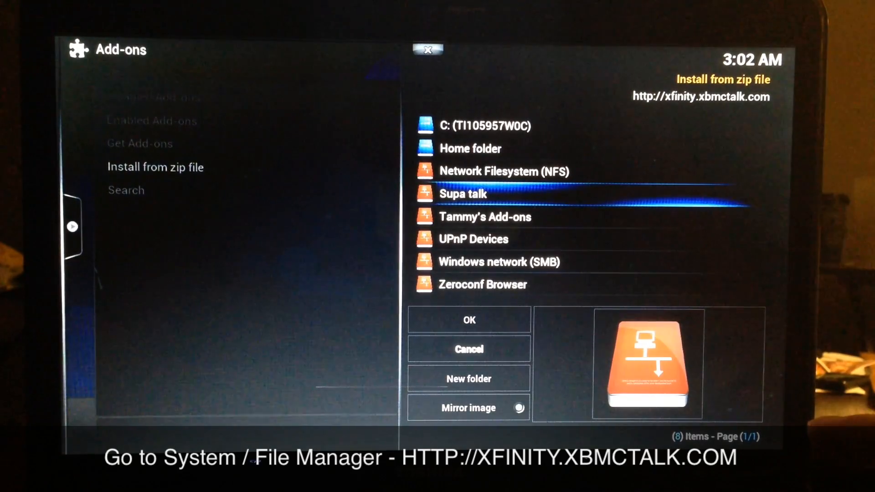
double_click(462, 193)
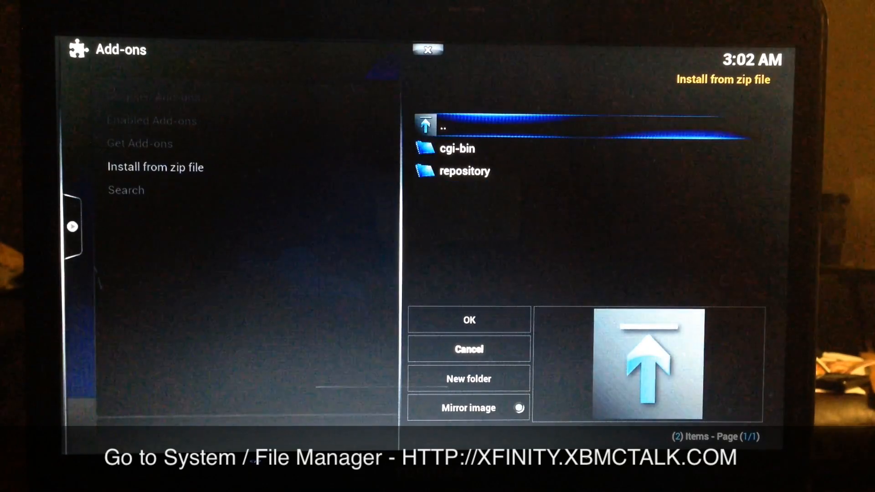
Enter the repository folder and look through its repository zip files
click(465, 170)
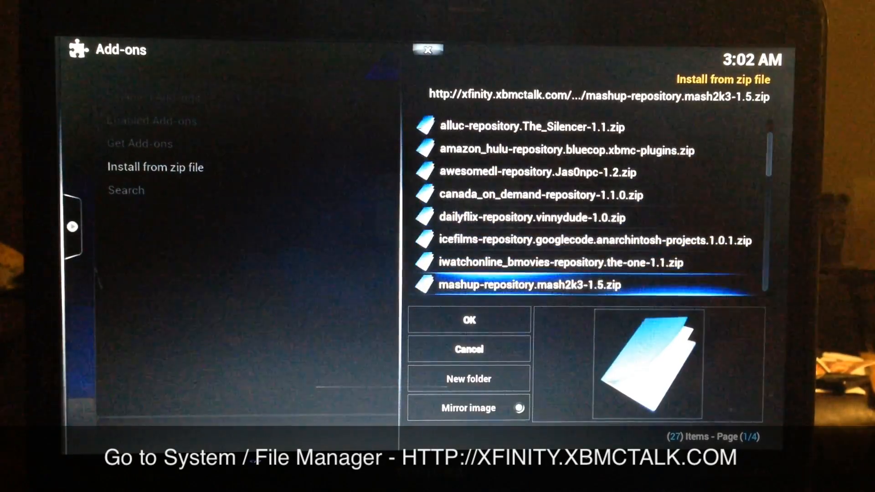
scroll(down, 3)
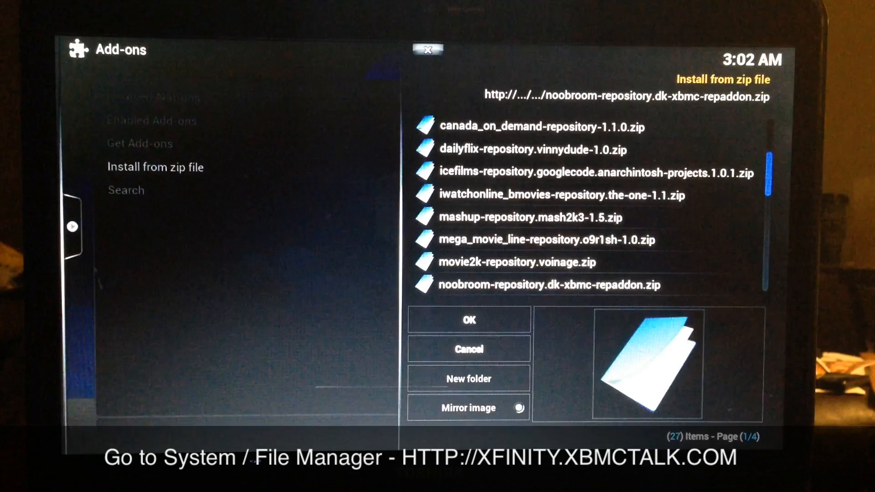